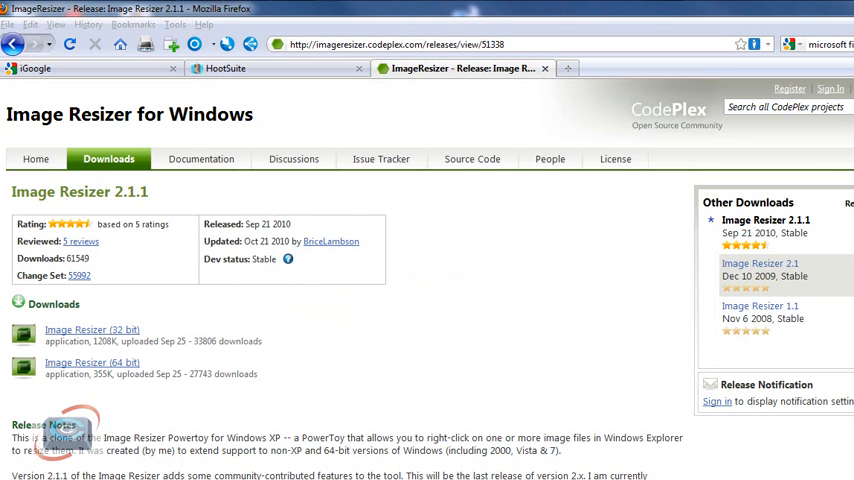
mouse_move(375, 318)
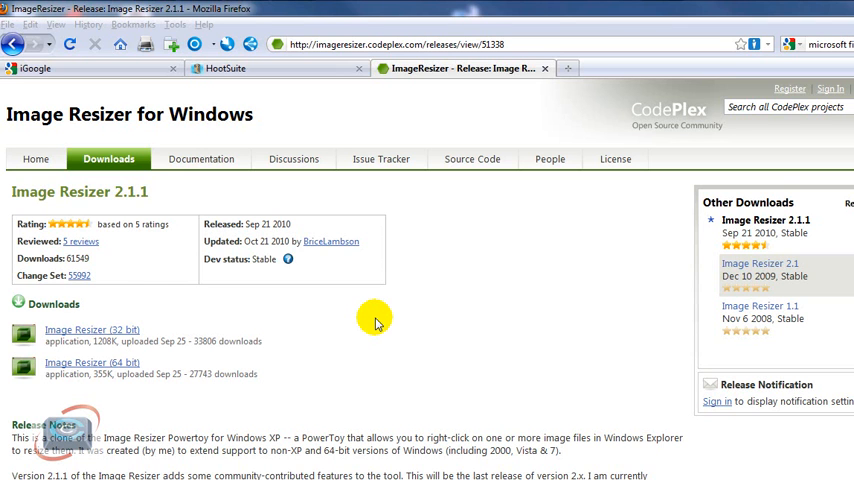
mouse_move(338, 289)
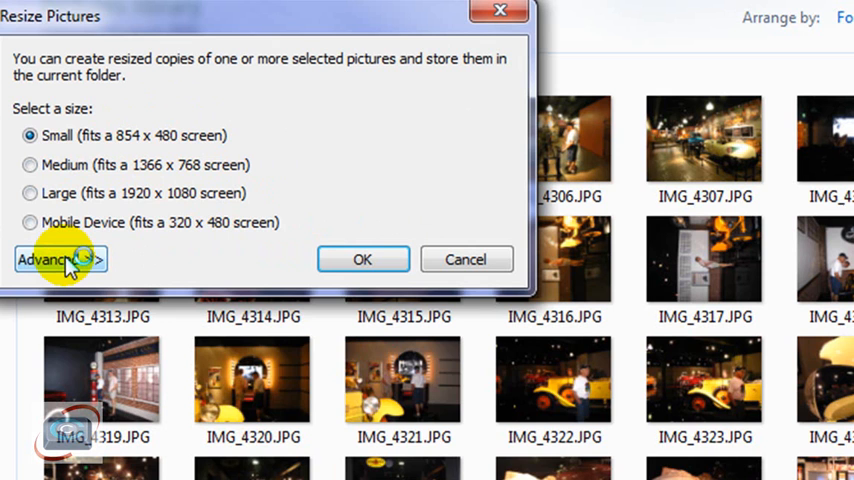
Expand the Resize Pictures dialog to show Custom size (1280 by 720) and extra options.
click(52, 259)
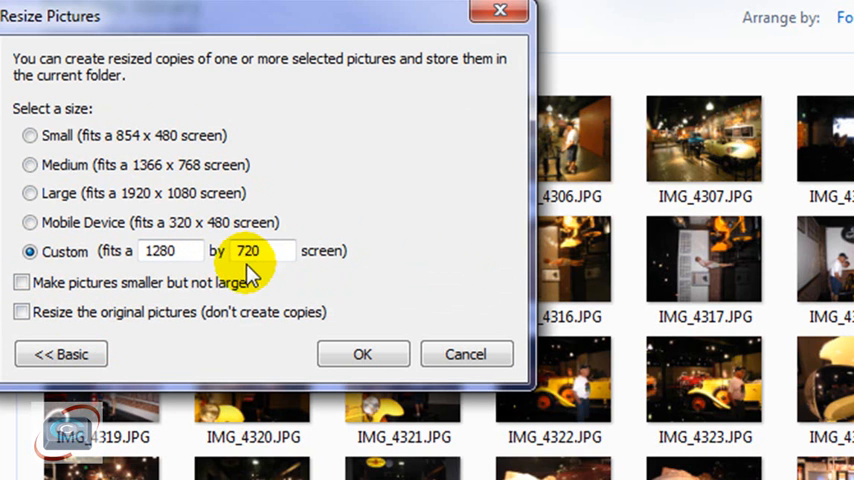